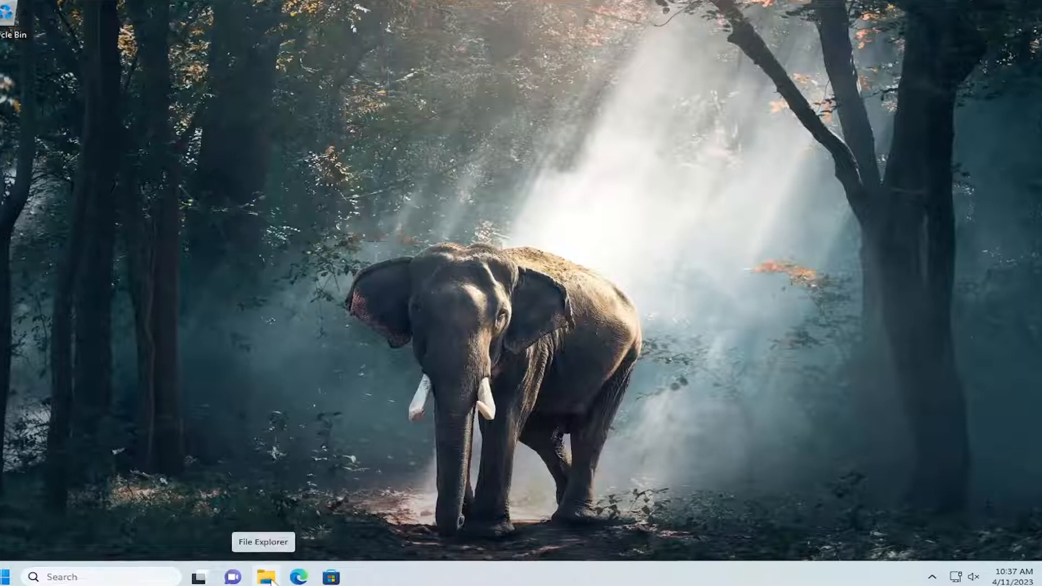
Step: Launch File Explorer from the taskbar and show This PC with its drives listed
{"action": "left_click", "coordinate": [266, 576]}
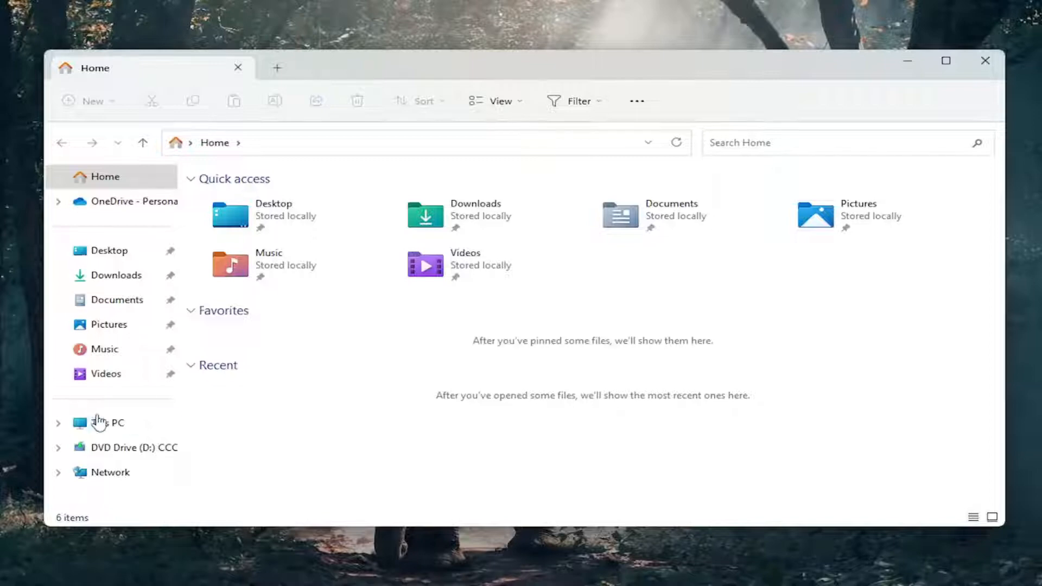
{"action": "left_click", "coordinate": [108, 422]}
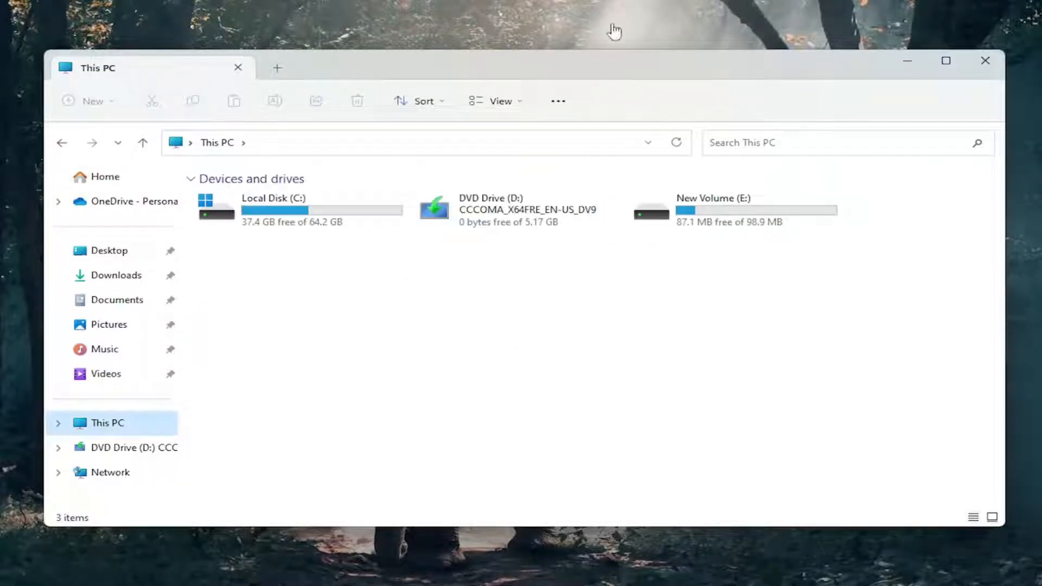
{"action": "mouse_move", "coordinate": [558, 101]}
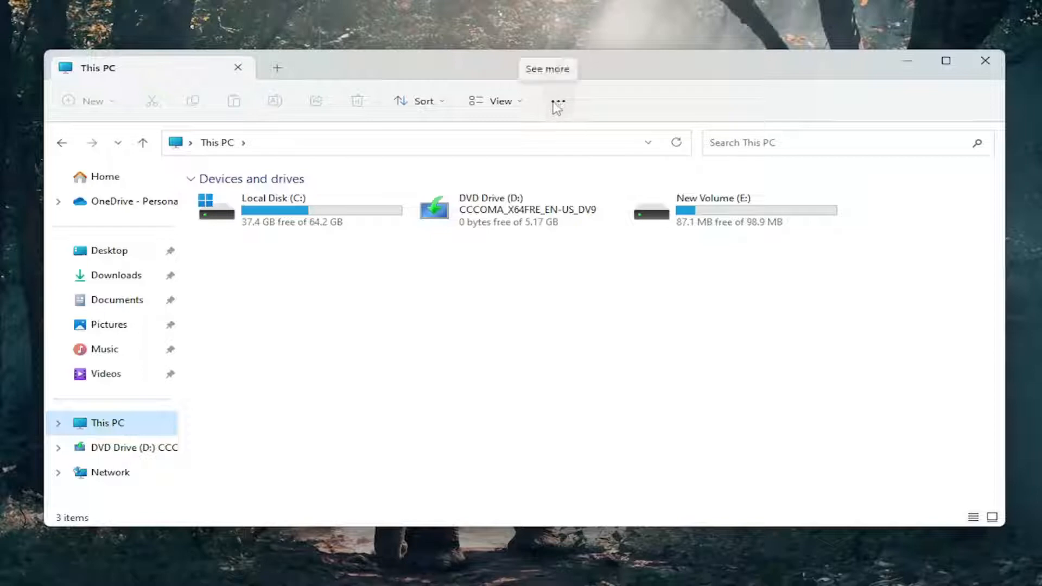
Step: Enable 'Show hidden files, folders, and drives' in Folder Options and apply it
{"action": "left_click", "coordinate": [558, 101]}
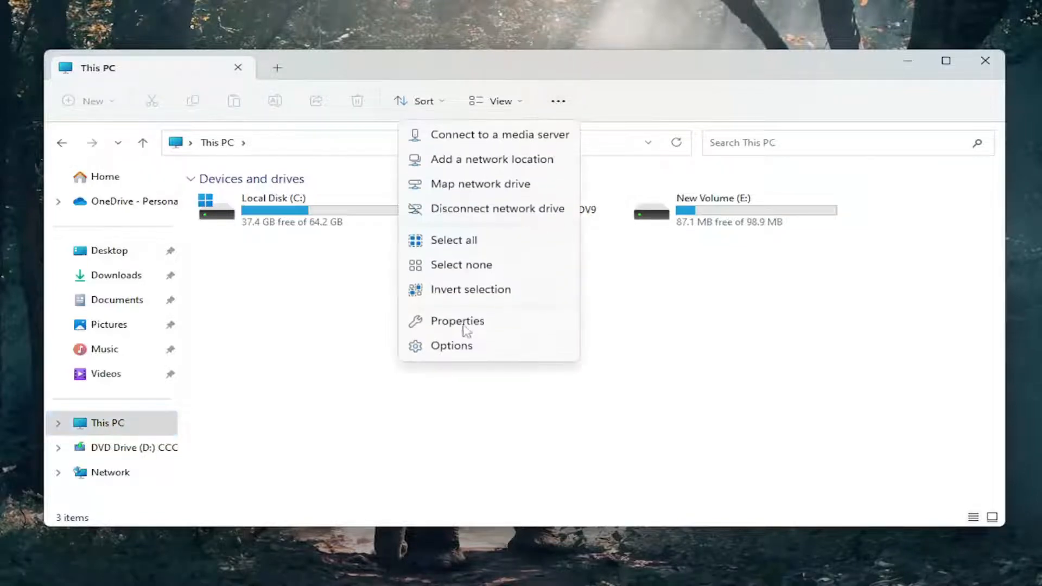
{"action": "left_click", "coordinate": [451, 345]}
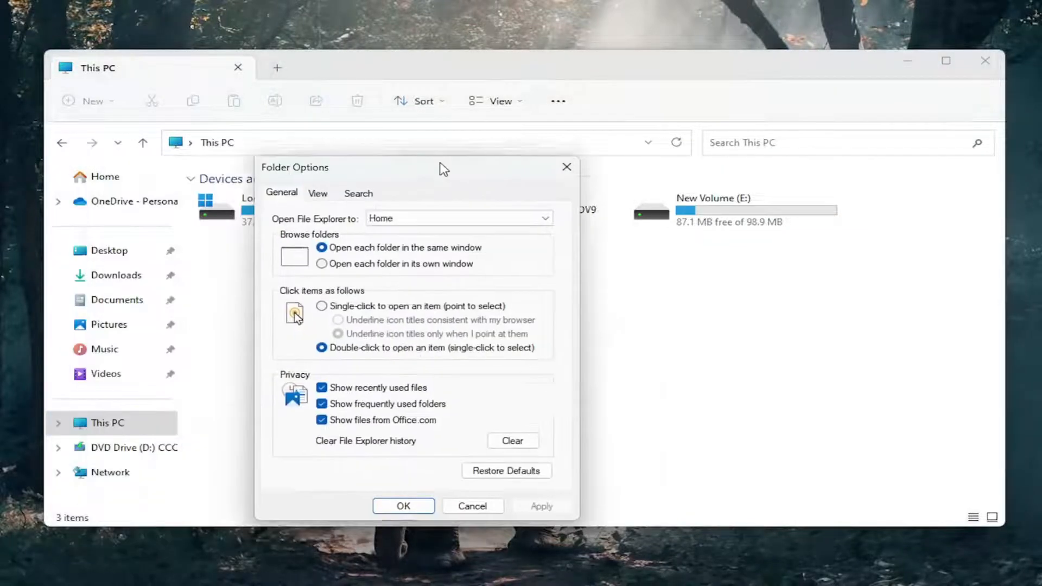
{"action": "left_click", "coordinate": [317, 193]}
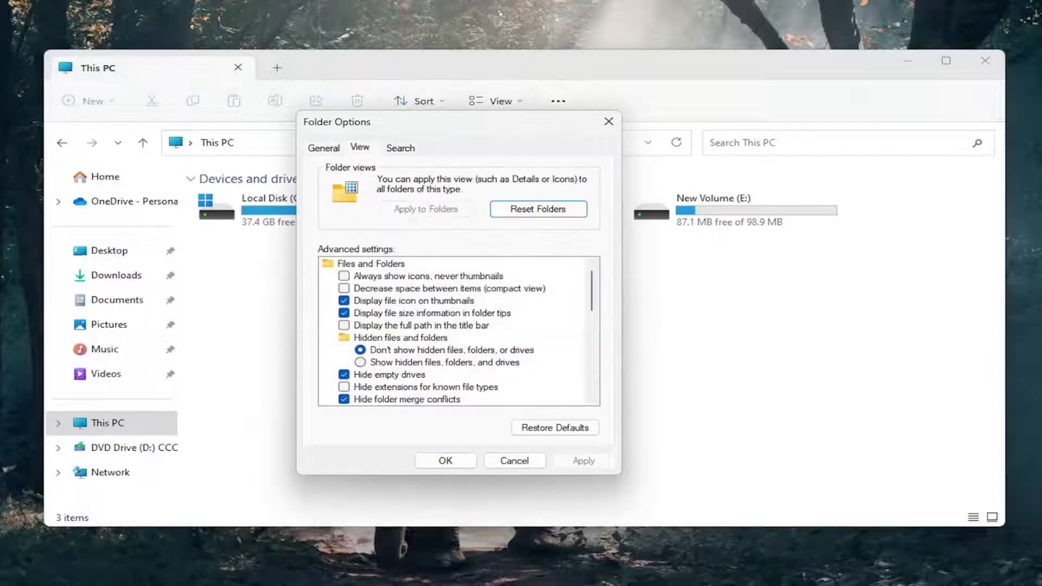
{"action": "left_click", "coordinate": [360, 363]}
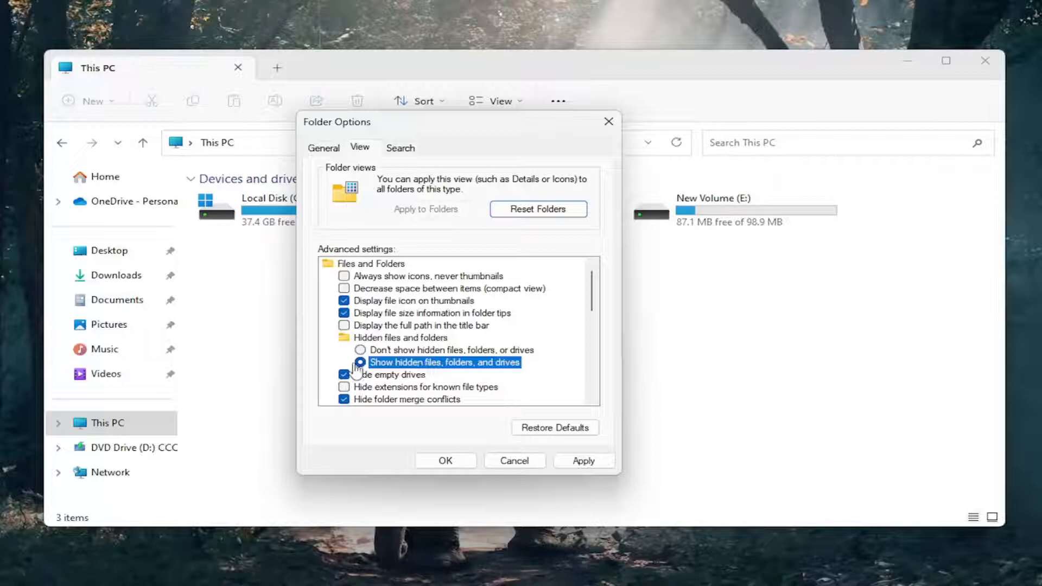
{"action": "left_click", "coordinate": [582, 460]}
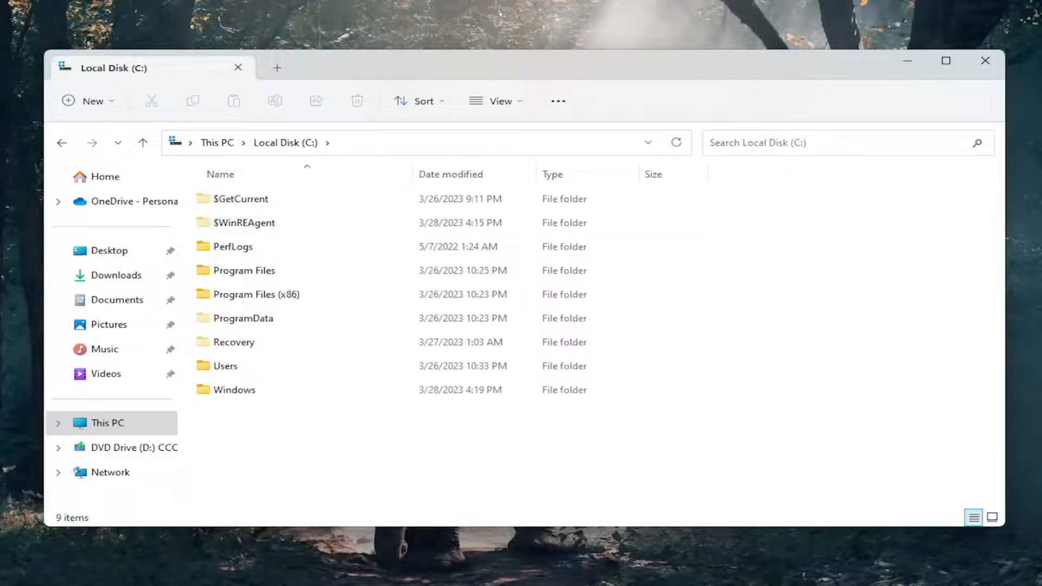
Step: Drill down through Users, the user profile, AppData and Local into the Packages folder
{"action": "left_click", "coordinate": [226, 366]}
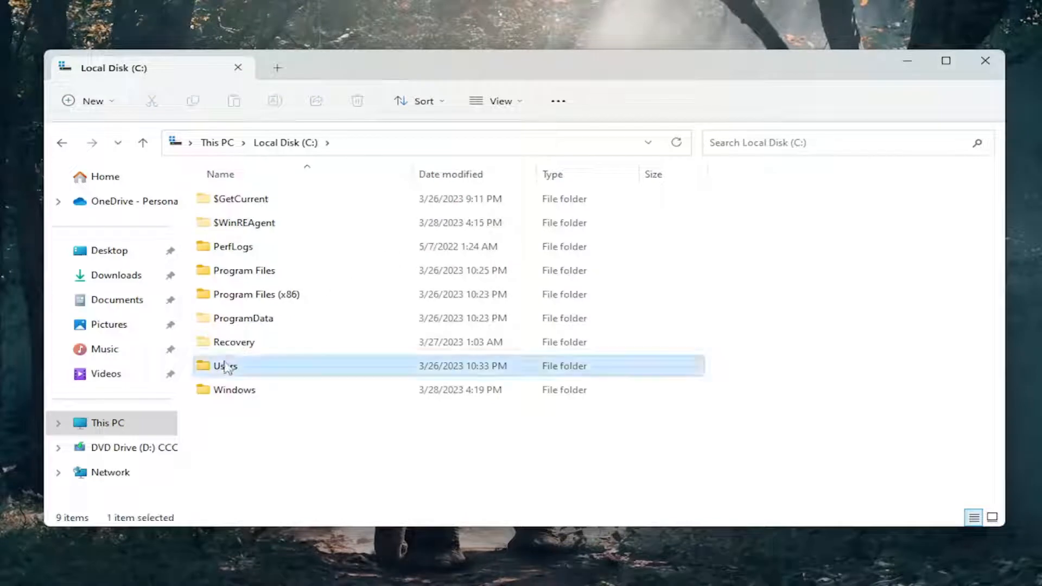
{"action": "double_click", "coordinate": [225, 366]}
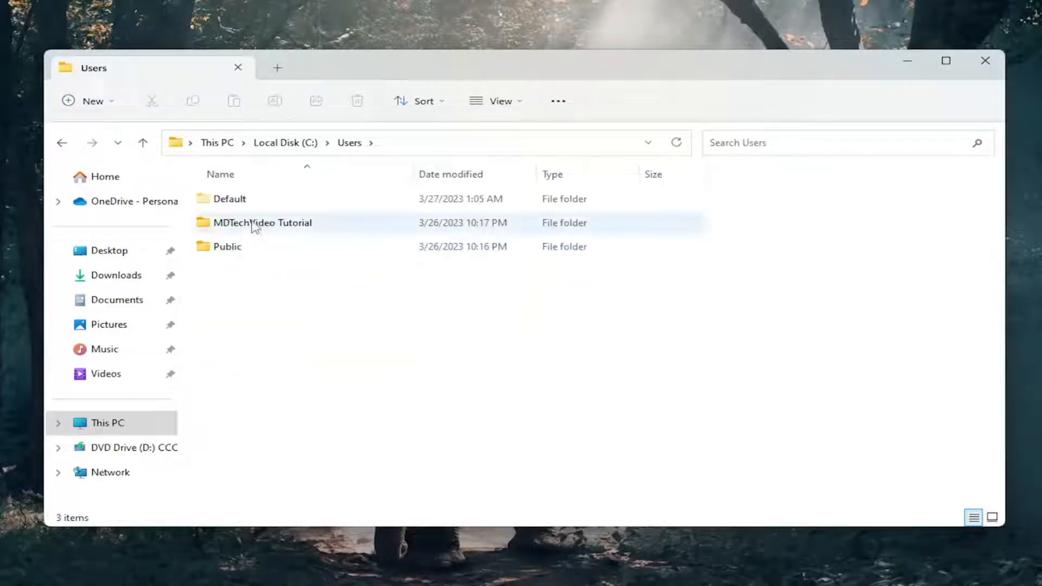
{"action": "double_click", "coordinate": [261, 222]}
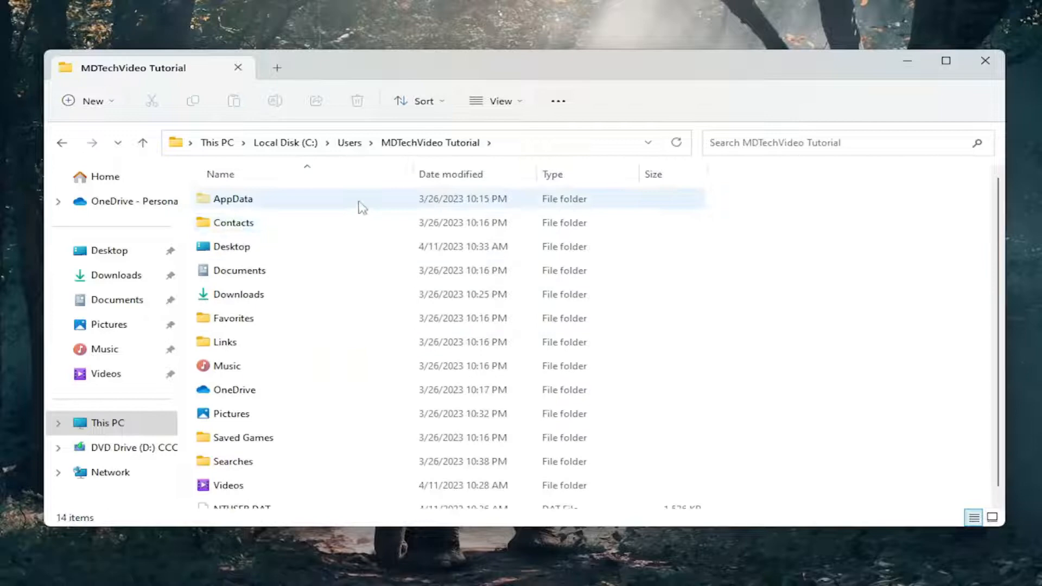
{"action": "double_click", "coordinate": [233, 199]}
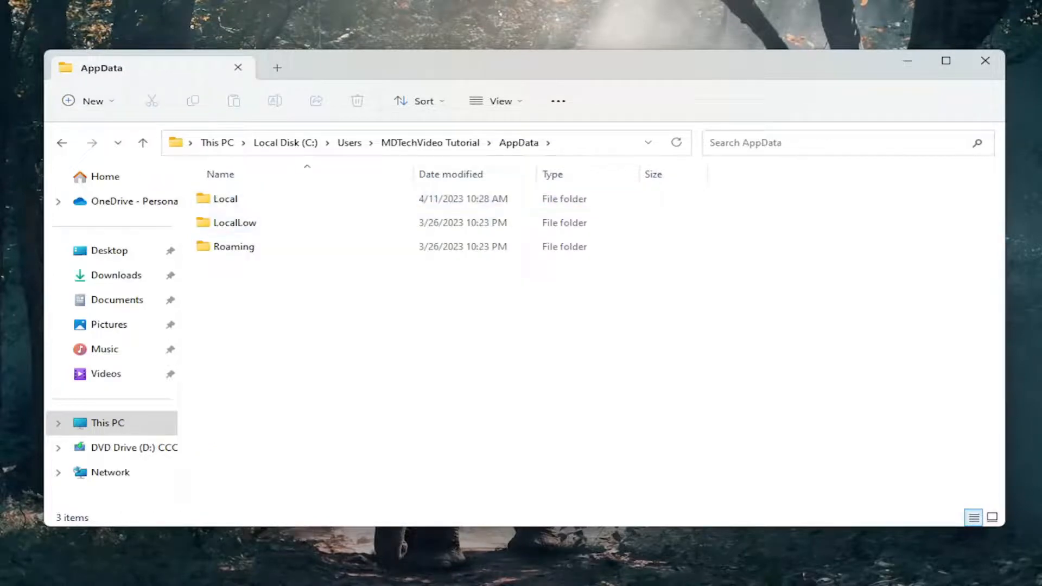
{"action": "double_click", "coordinate": [225, 199]}
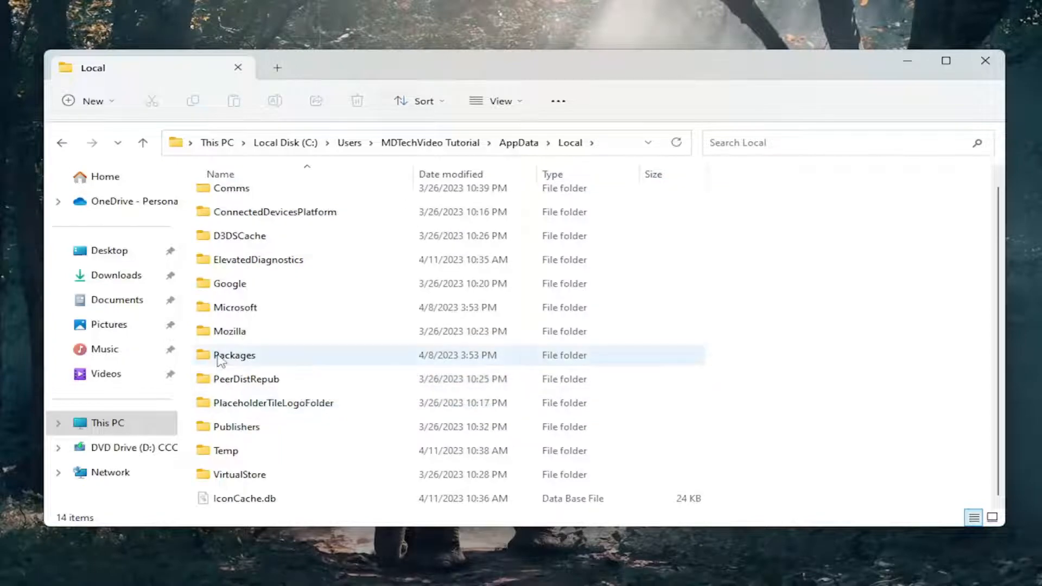
{"action": "double_click", "coordinate": [235, 355]}
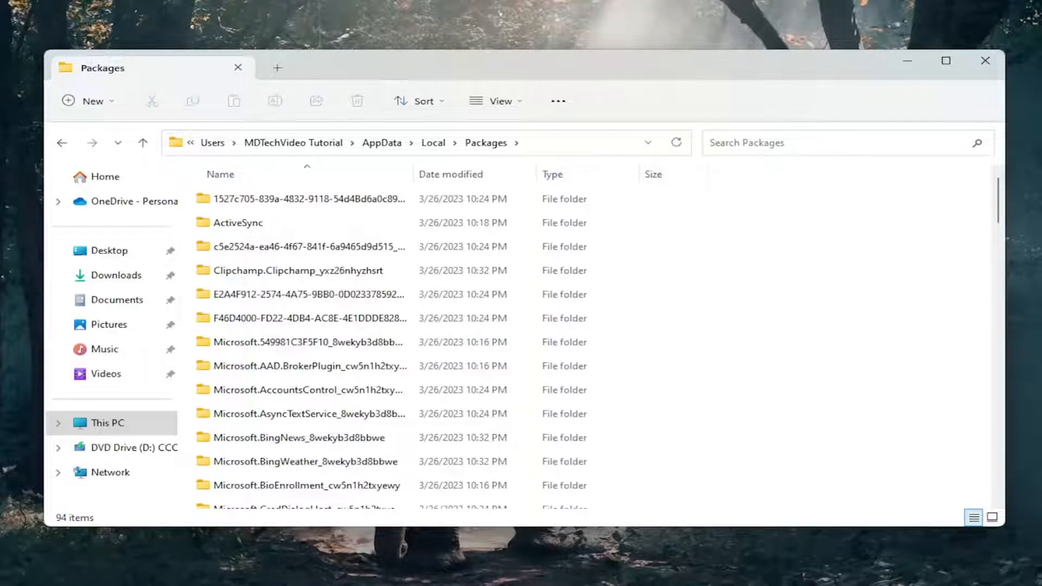
Step: Search the Packages folder for 'microsoft.aad' to find the Microsoft.AAD.BrokerPlugin folder
{"action": "left_click", "coordinate": [798, 143]}
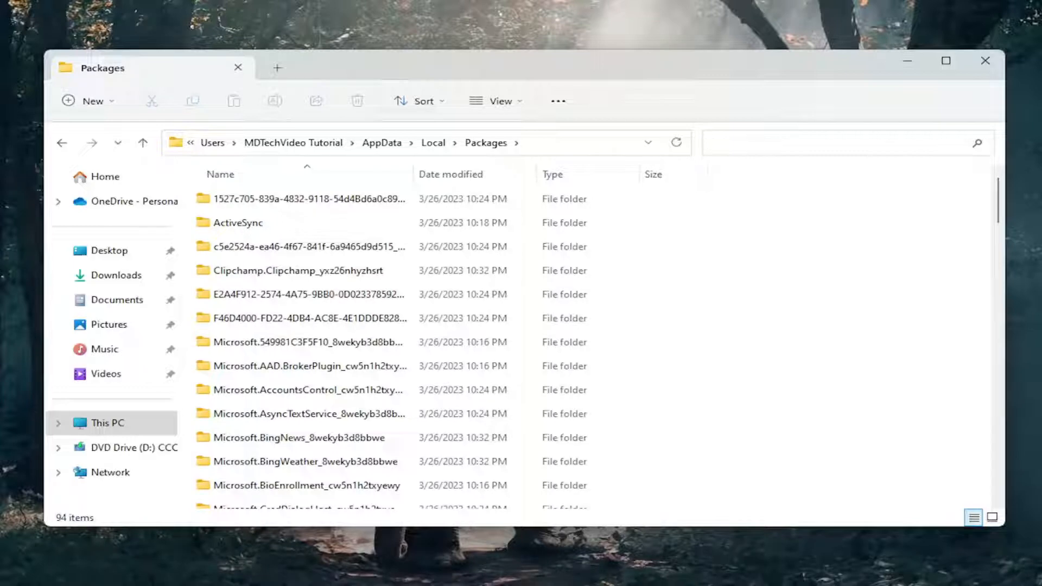
{"action": "type", "text": "mic"}
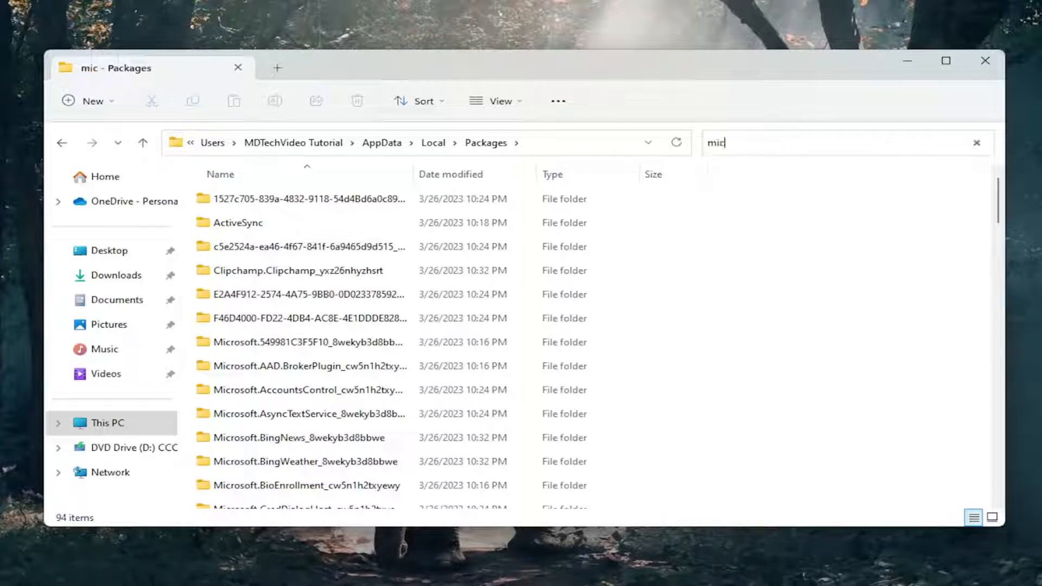
{"action": "type", "text": "microsoft.aad"}
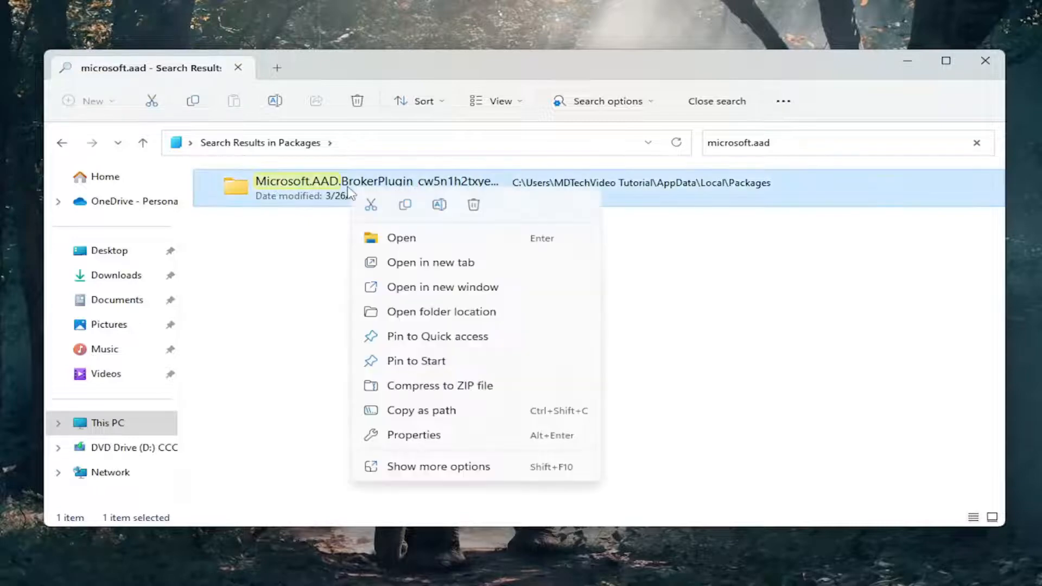
{"action": "mouse_move", "coordinate": [440, 205]}
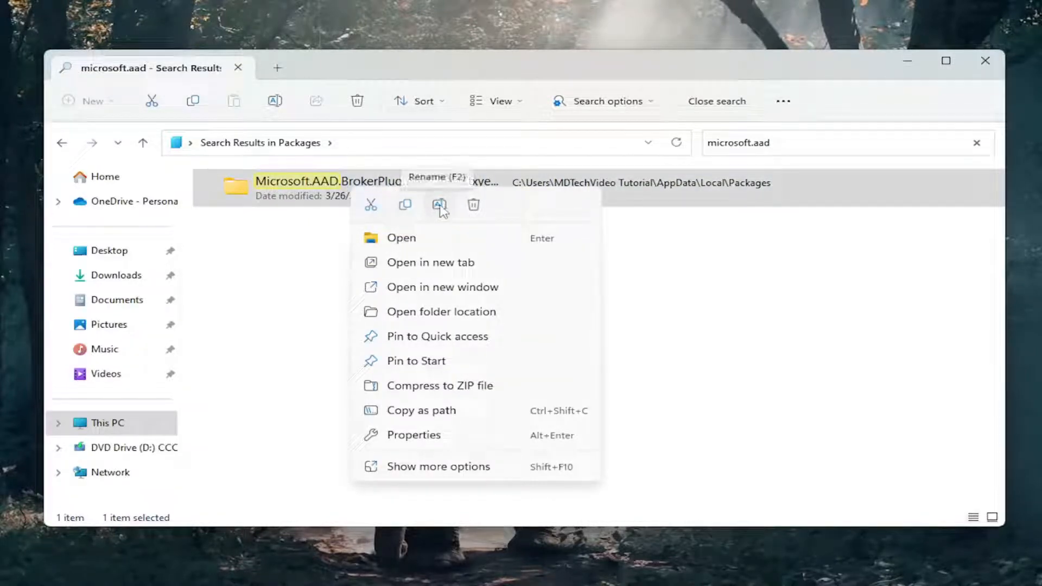
Step: Rename the Microsoft.AAD.BrokerPlugin folder by appending '.old' to its name
{"action": "left_click", "coordinate": [440, 206]}
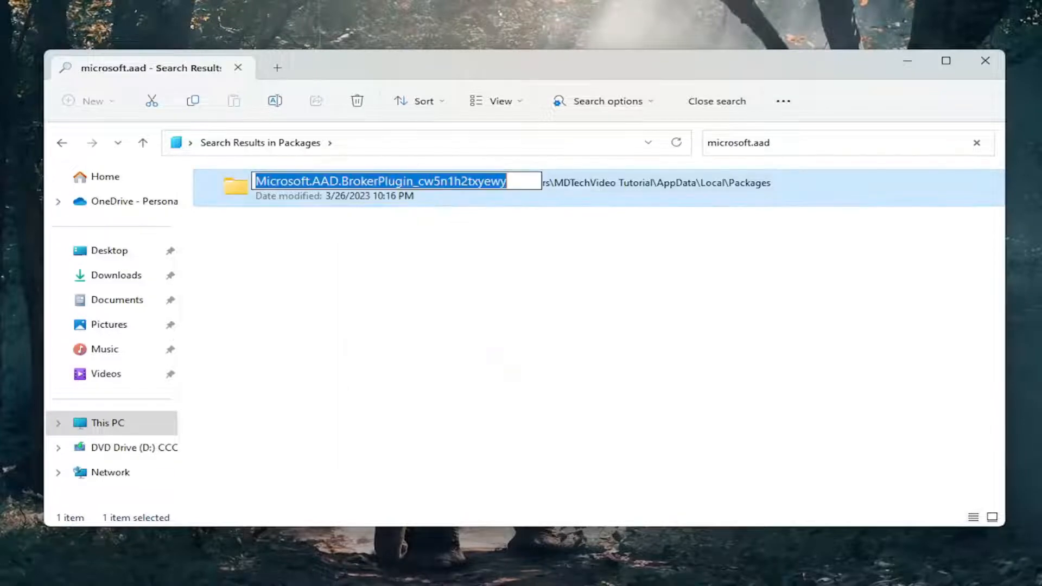
{"action": "type", "text": ".old"}
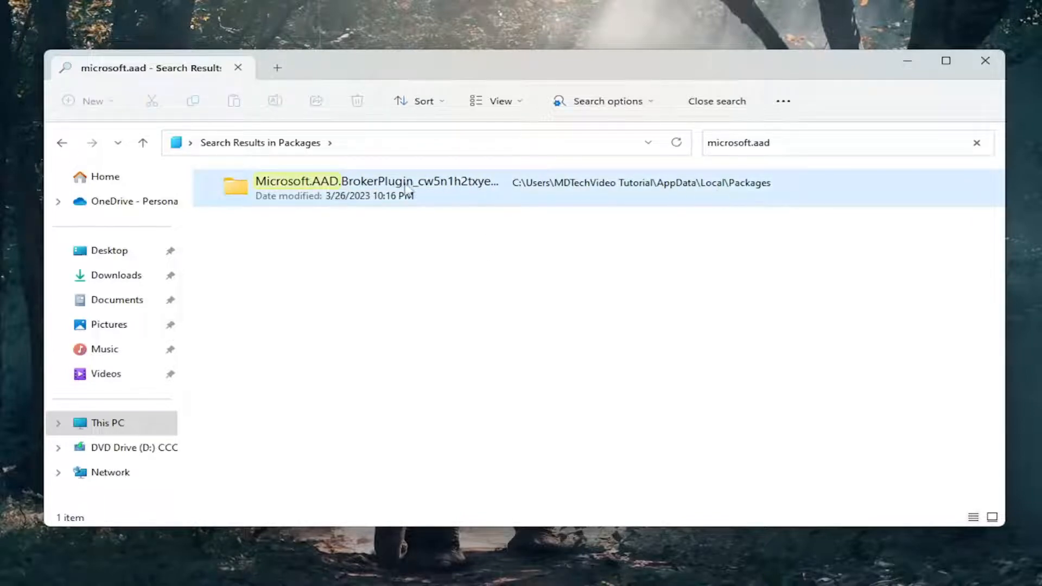
{"action": "mouse_move", "coordinate": [424, 193]}
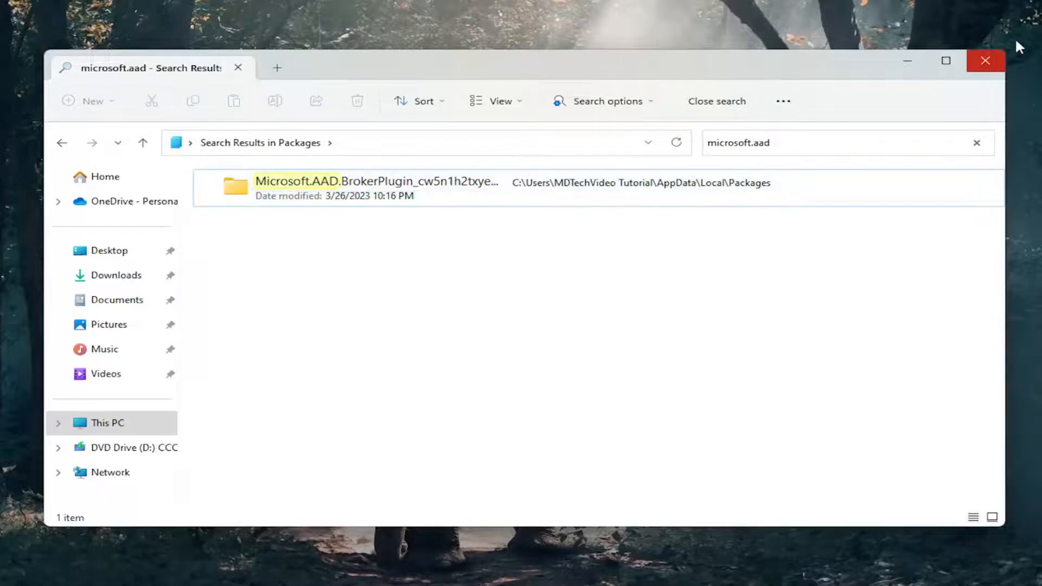
Step: Close the File Explorer window, leaving the desktop showing
{"action": "left_click", "coordinate": [985, 60]}
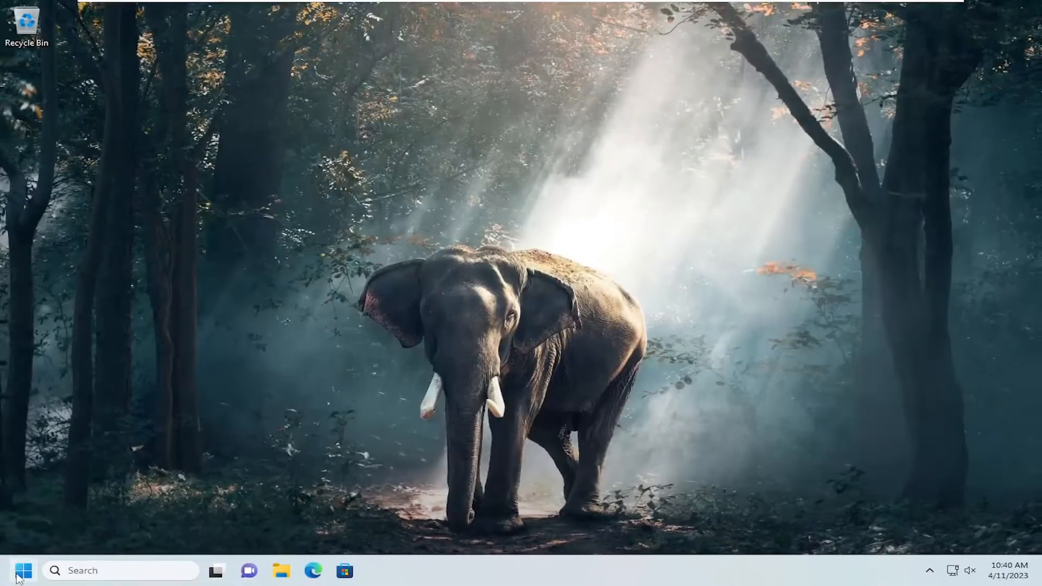